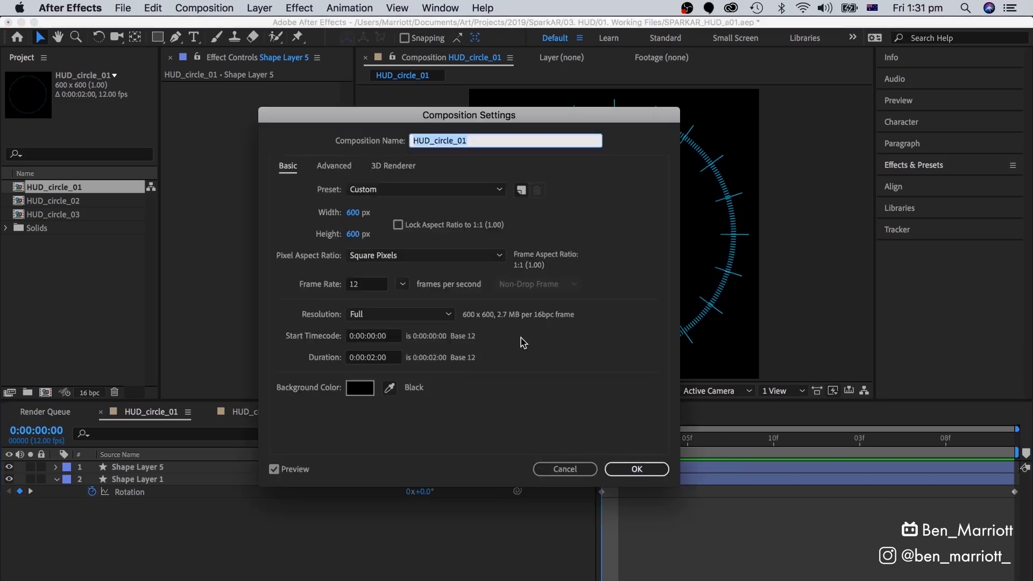
pyautogui.moveTo(375, 300)
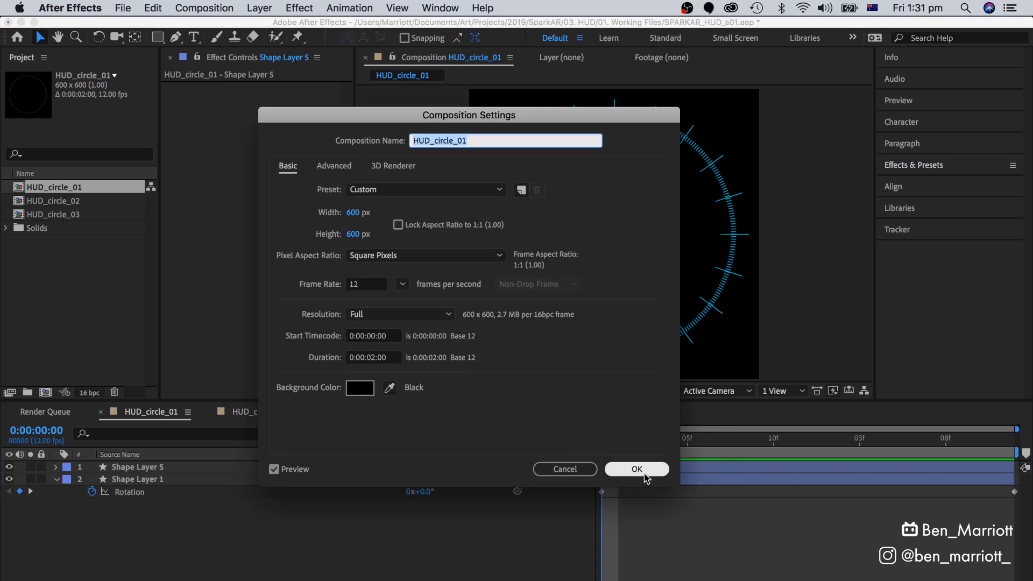
# Step: Confirm HUD_circle_01 composition settings at 600 by 600 pixels and 12 fps
pyautogui.click(635, 469)
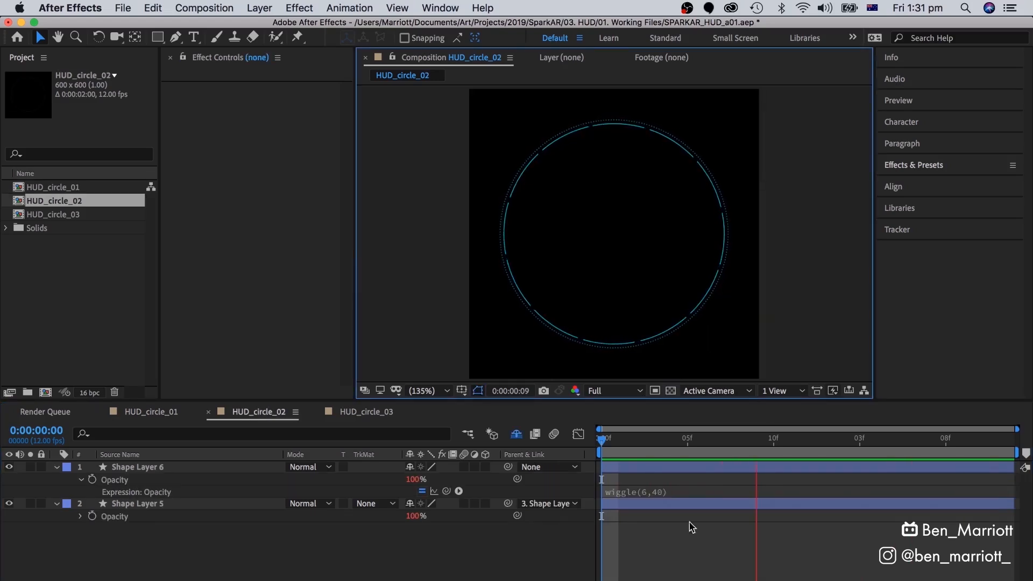
# Step: Add the HUD_circle_01 composition to the render queue
pyautogui.click(366, 412)
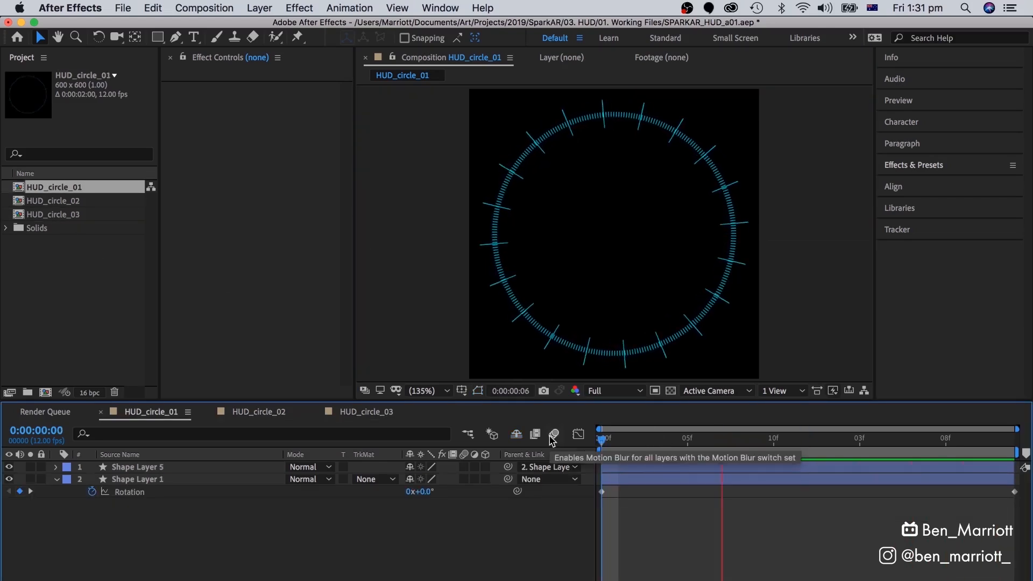
pyautogui.click(203, 8)
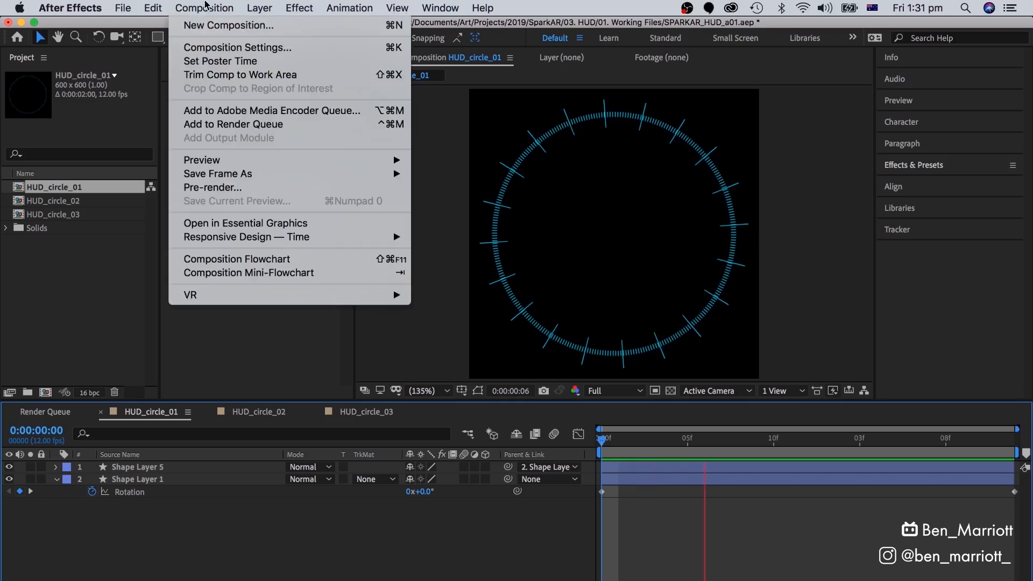
pyautogui.click(234, 124)
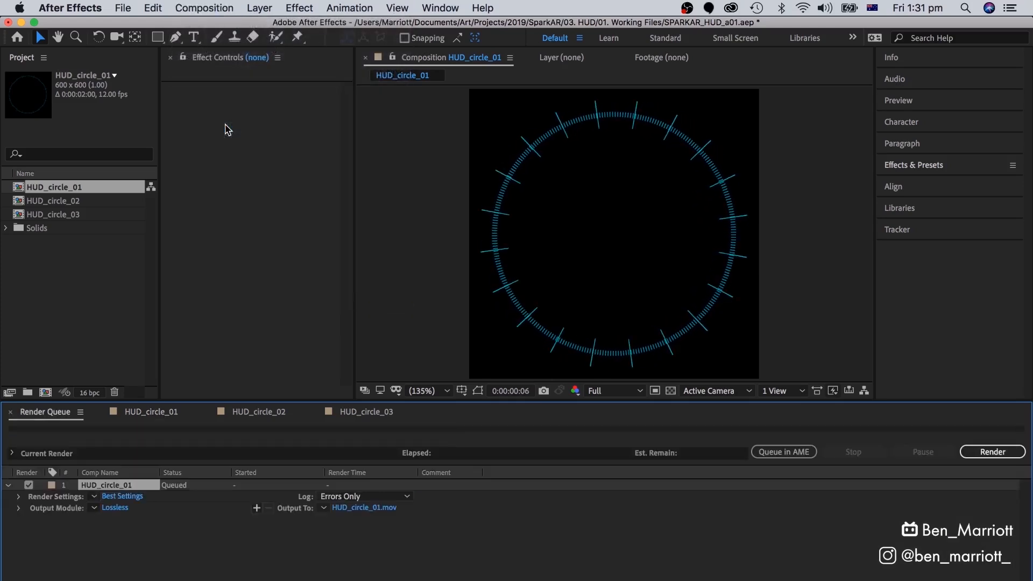
# Step: Set the render output to PNG Sequence with RGB + Alpha channels
pyautogui.click(479, 160)
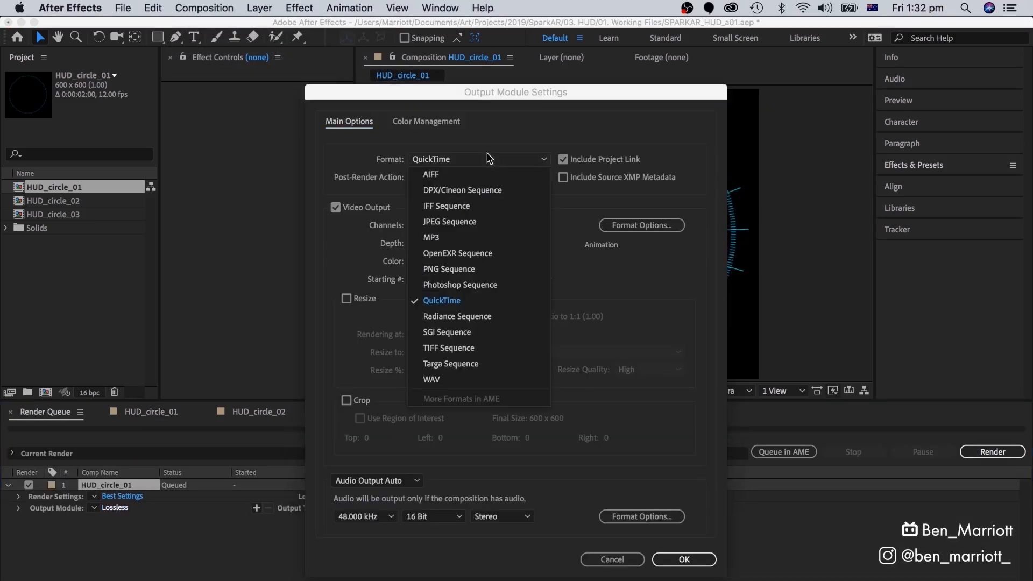
pyautogui.click(448, 269)
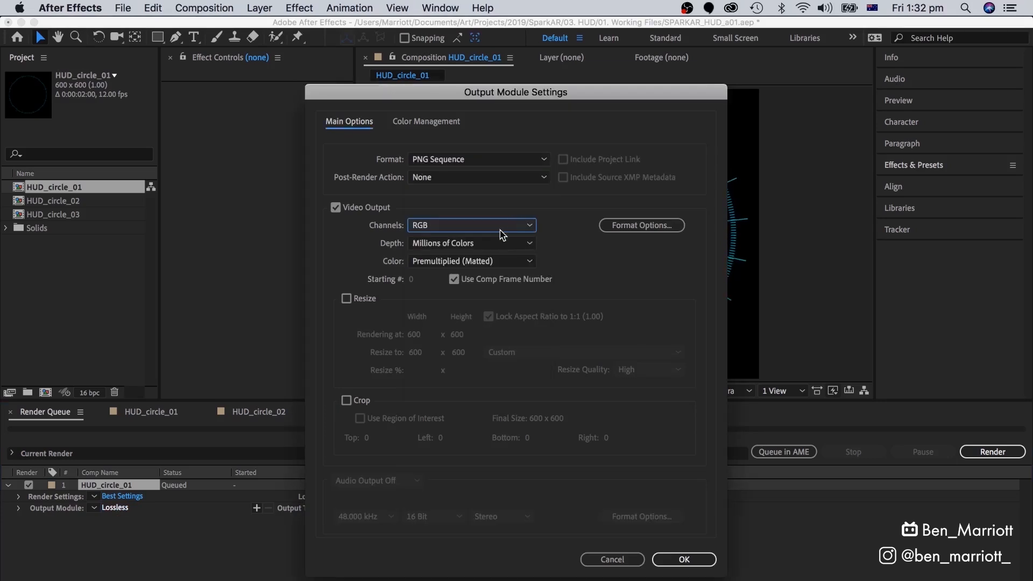
pyautogui.click(470, 224)
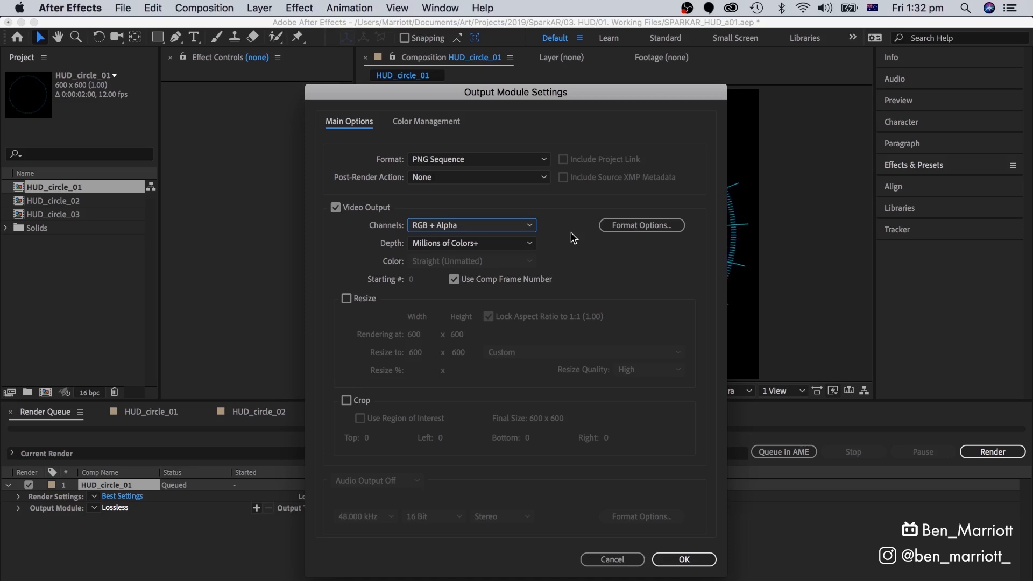
pyautogui.click(684, 559)
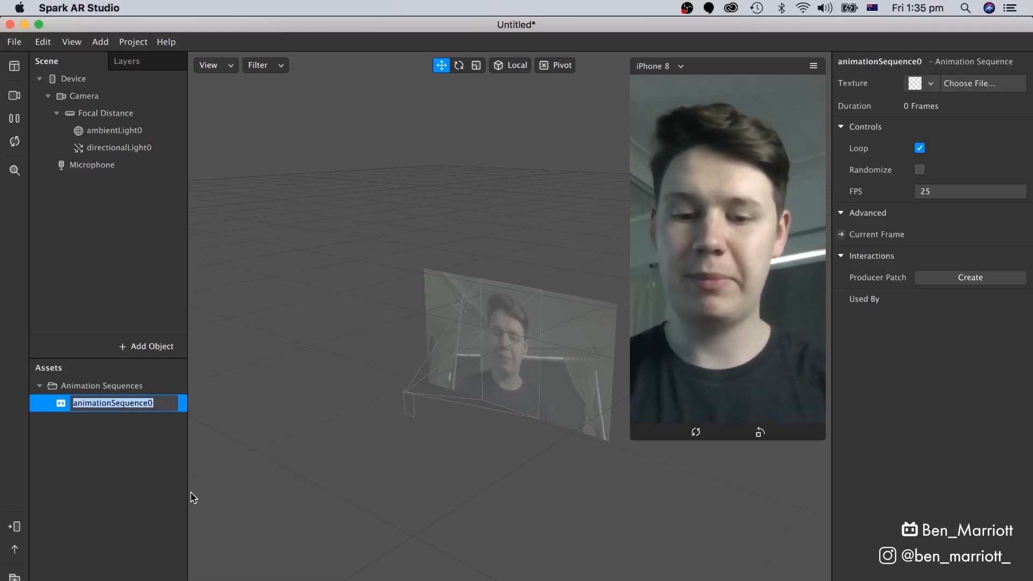
# Step: Name the sequence HUD circle, load the HUD_cicle_01 frames as its texture, and set 12 fps
pyautogui.write('HUD circle1')
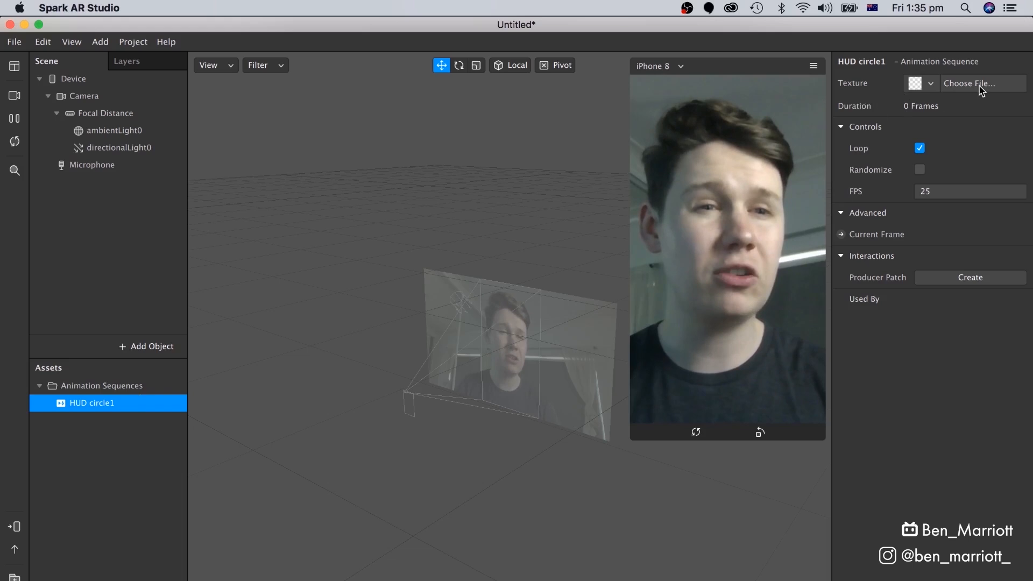
pyautogui.click(977, 83)
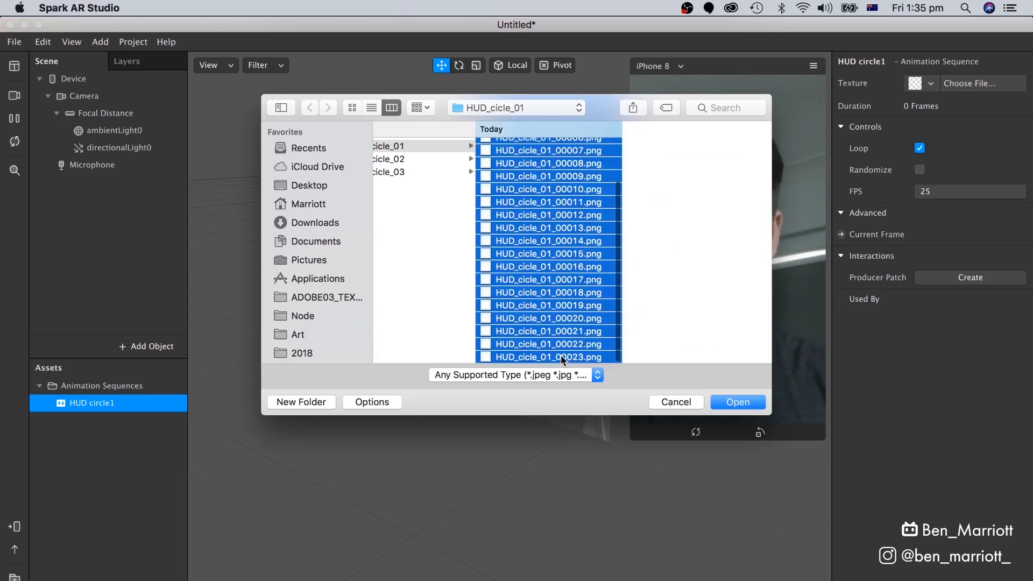
pyautogui.click(737, 402)
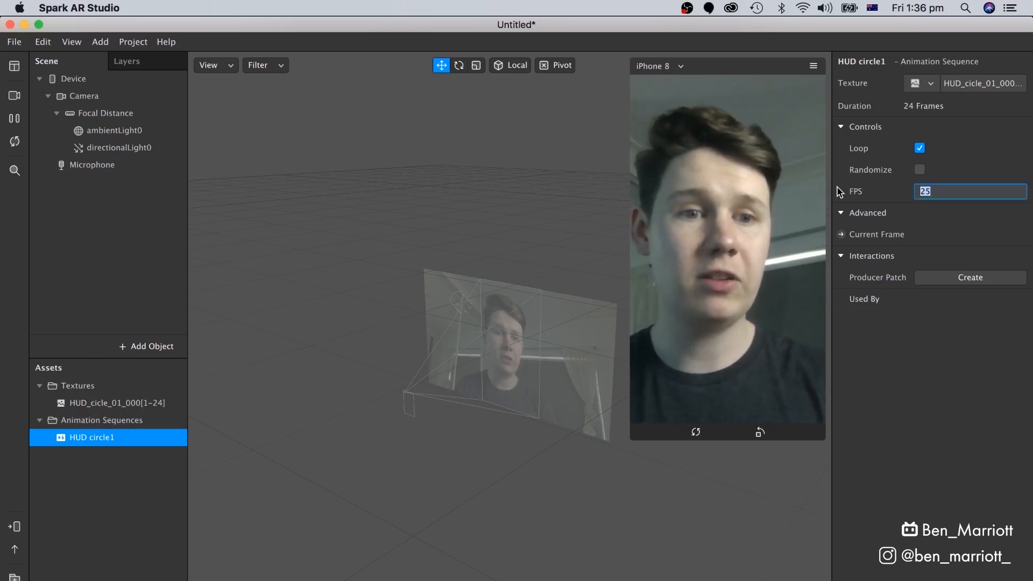
pyautogui.write('12')
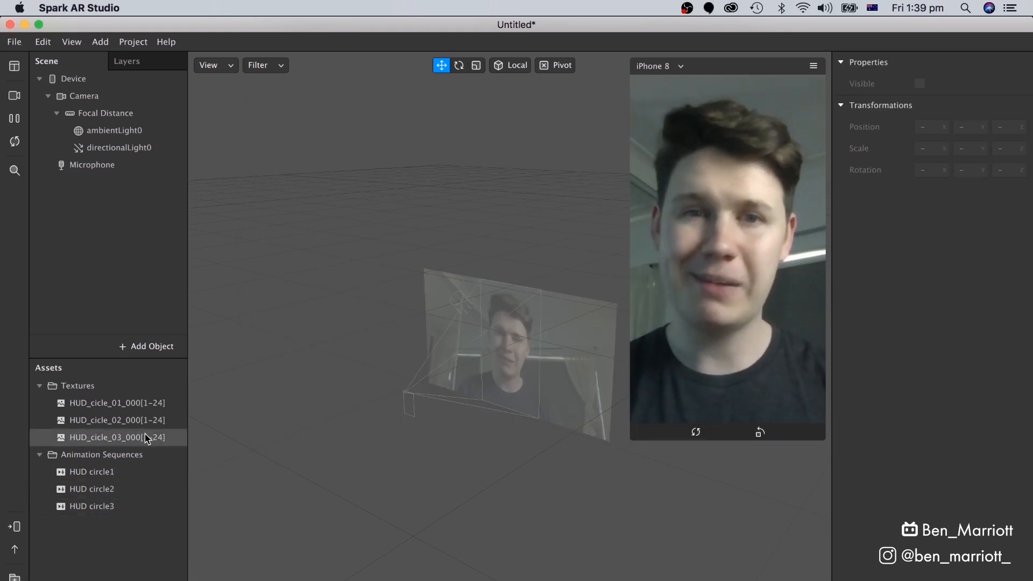
# Step: Insert a Face Tracker into the scene
pyautogui.click(116, 420)
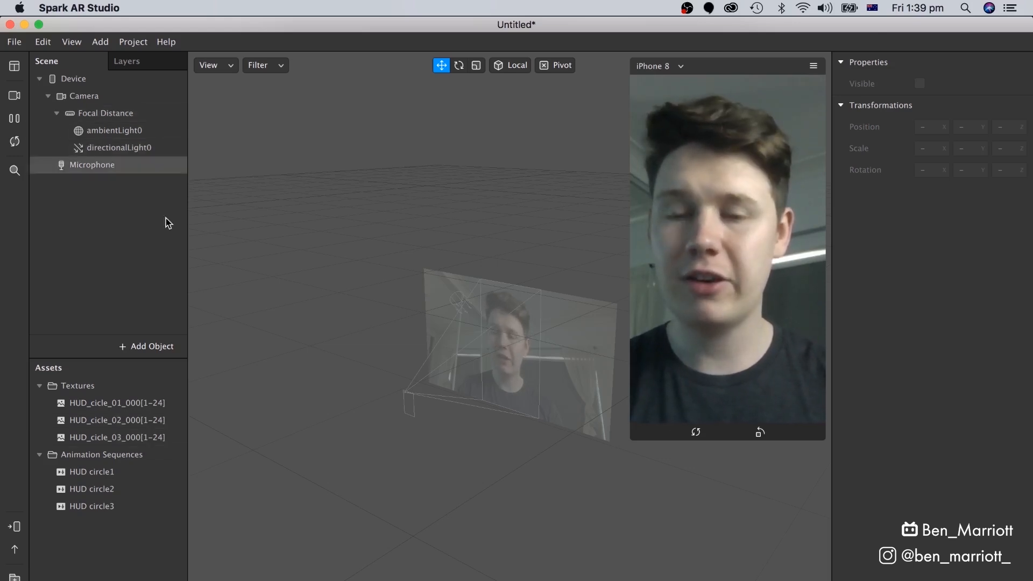
pyautogui.click(147, 345)
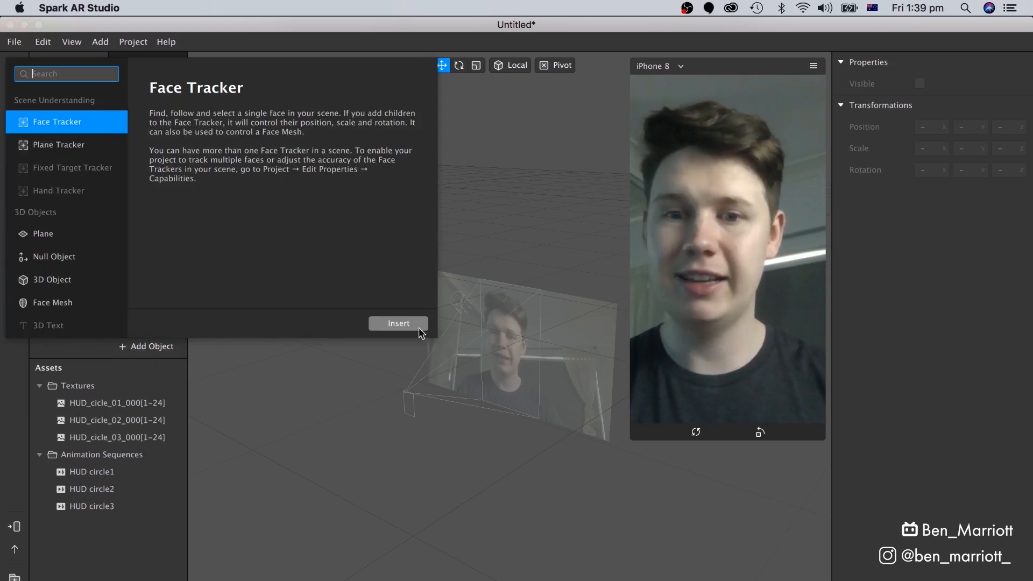
pyautogui.click(399, 323)
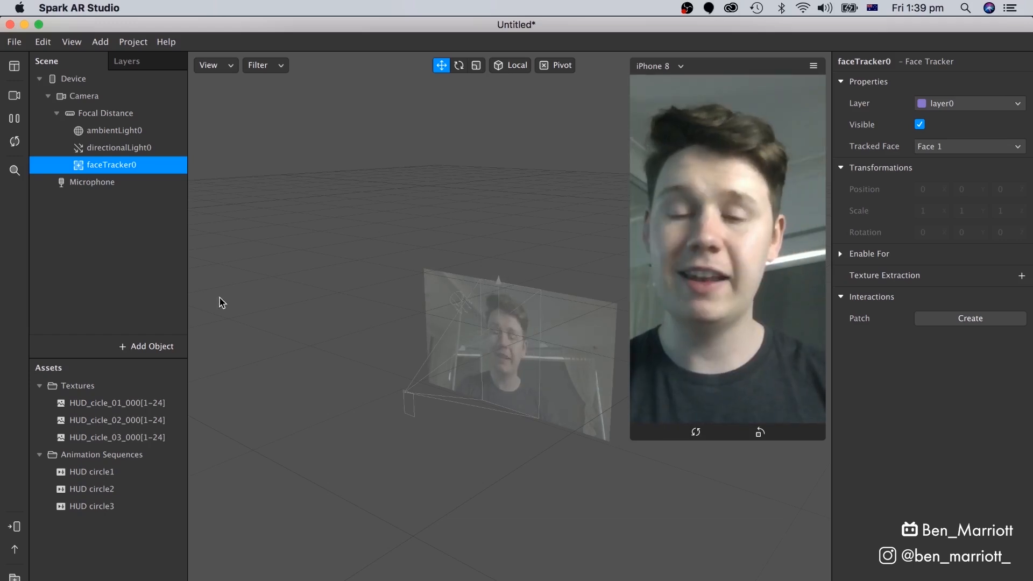
# Step: Add a Plane nested under faceTracker0
pyautogui.click(146, 346)
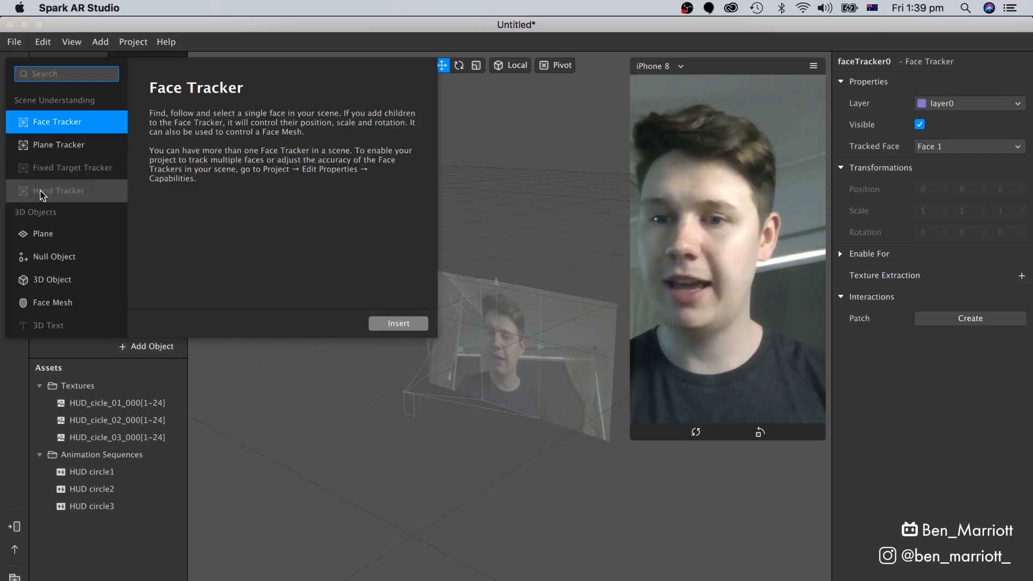
pyautogui.click(398, 323)
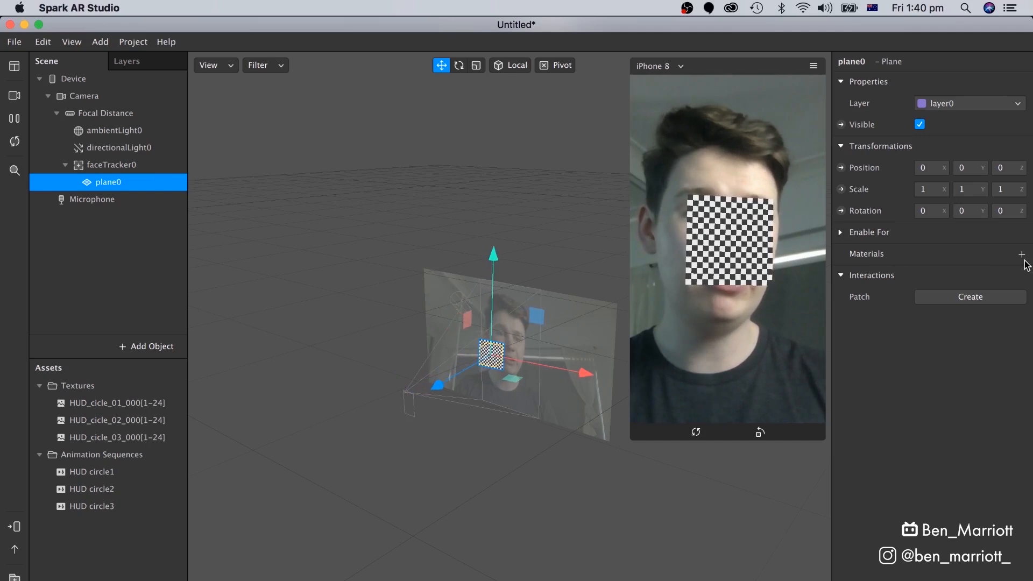
# Step: Give the plane a new material named HUD_circle1
pyautogui.click(1023, 254)
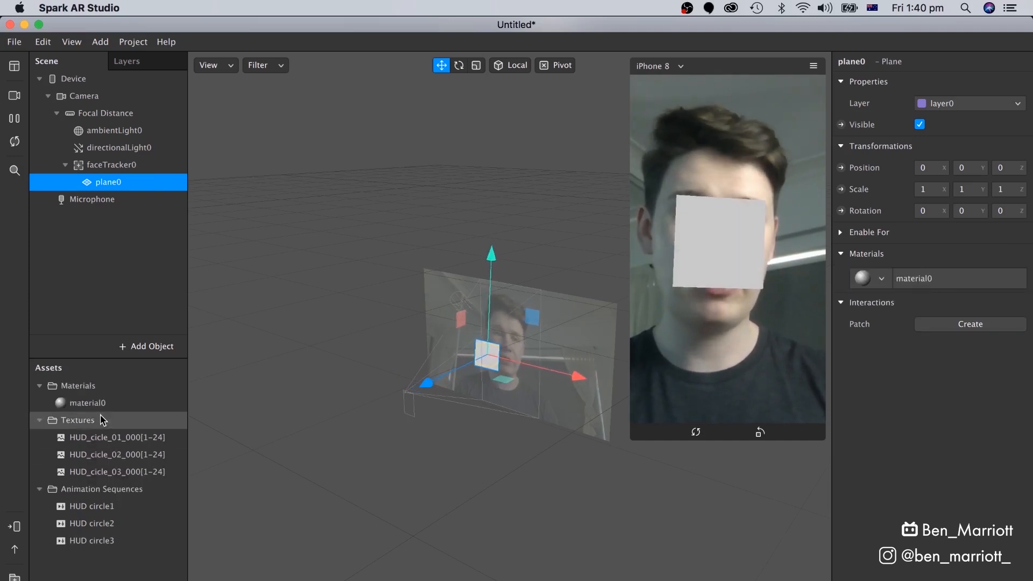
pyautogui.doubleClick(86, 403)
pyautogui.write('HUD_circle1')
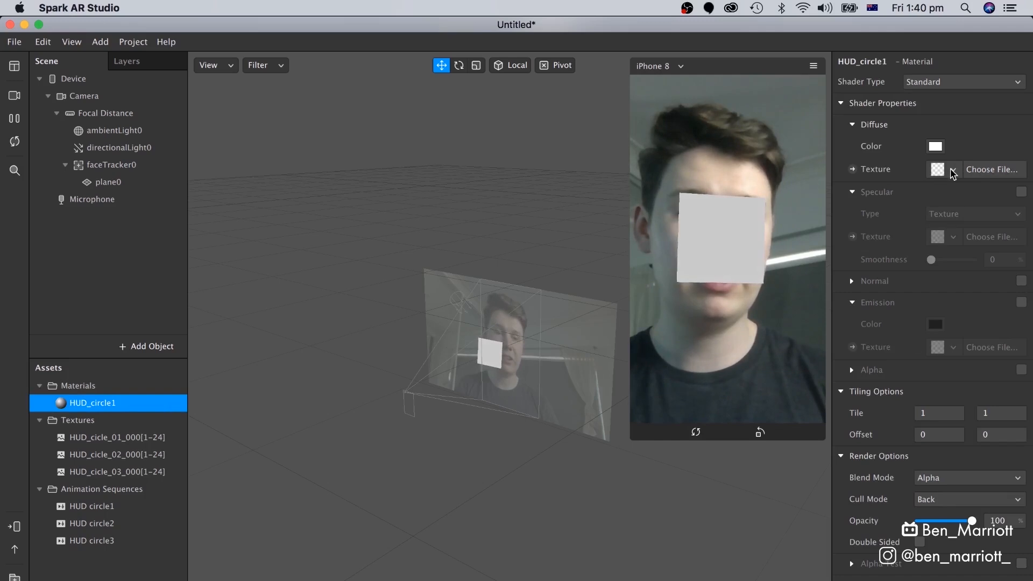
# Step: Use the HUD circle1 animation sequence as the material's diffuse texture
pyautogui.click(953, 169)
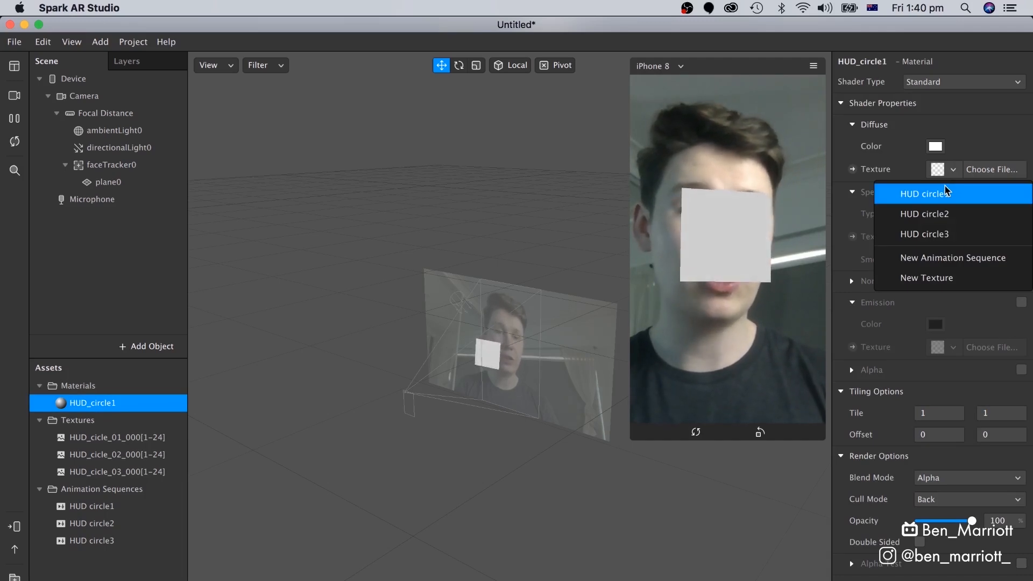
pyautogui.click(926, 193)
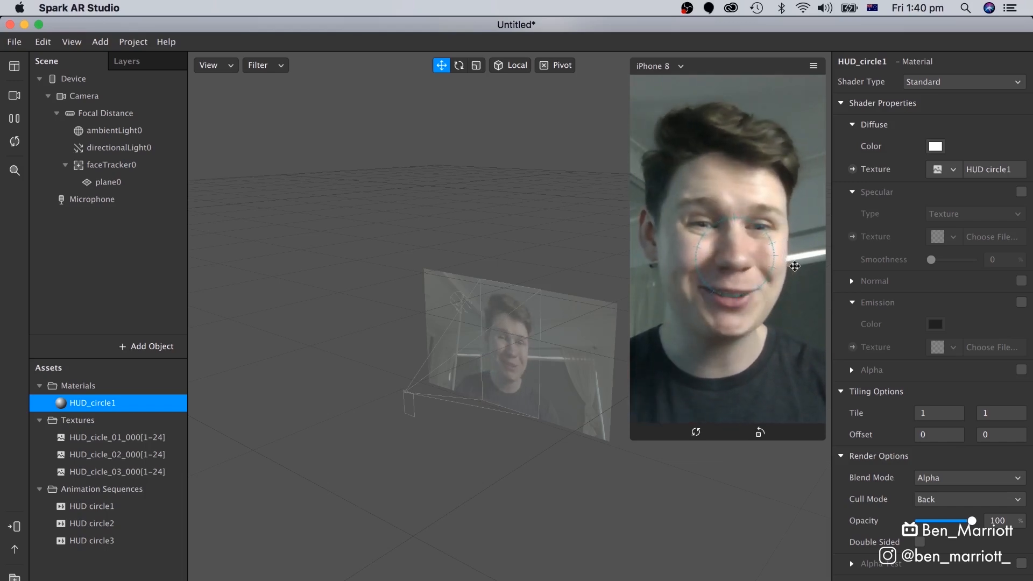
pyautogui.click(107, 182)
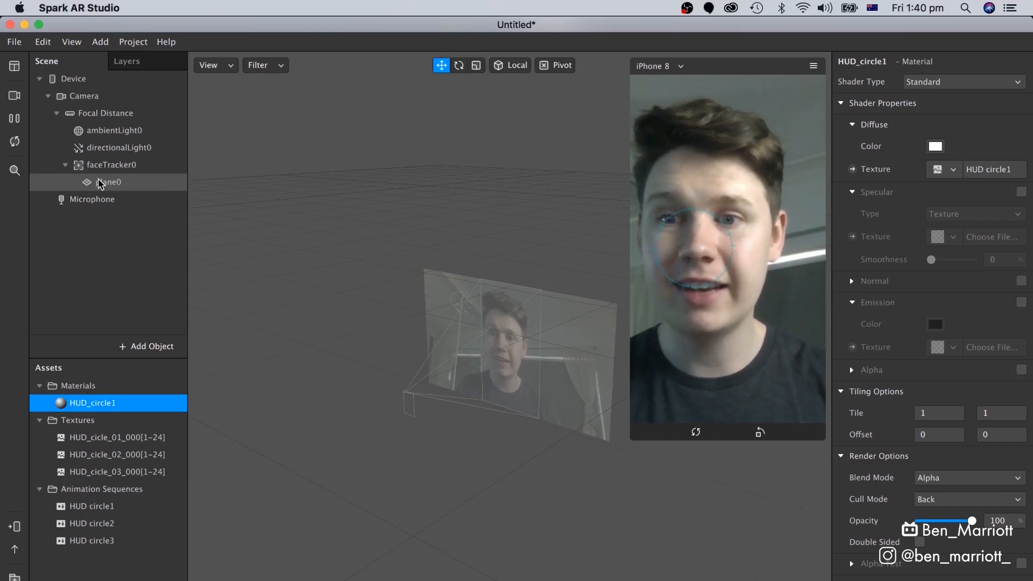
# Step: Scale plane0 to 2.5 on X and Y so the circle surrounds the face
pyautogui.click(110, 182)
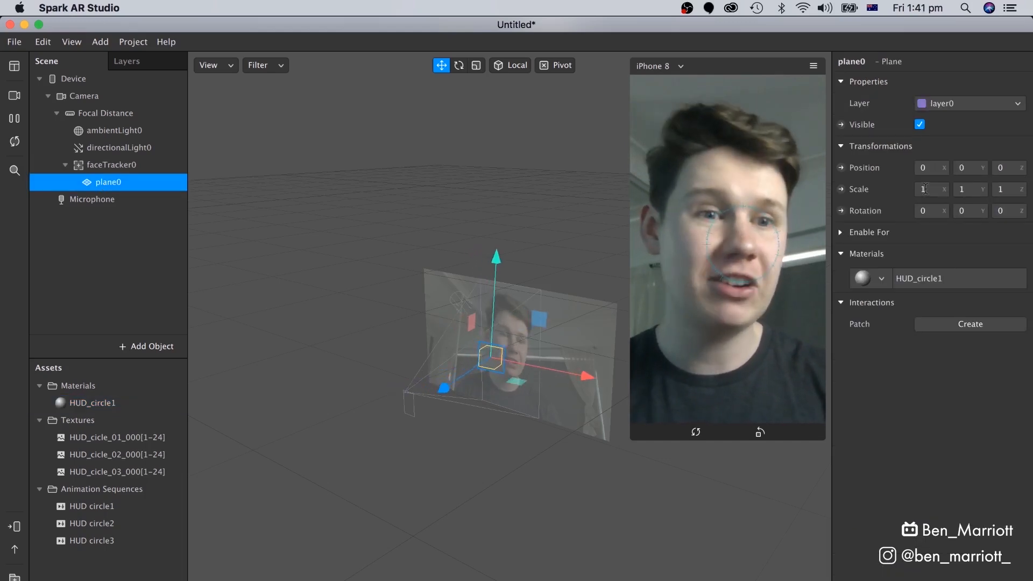
pyautogui.click(929, 190)
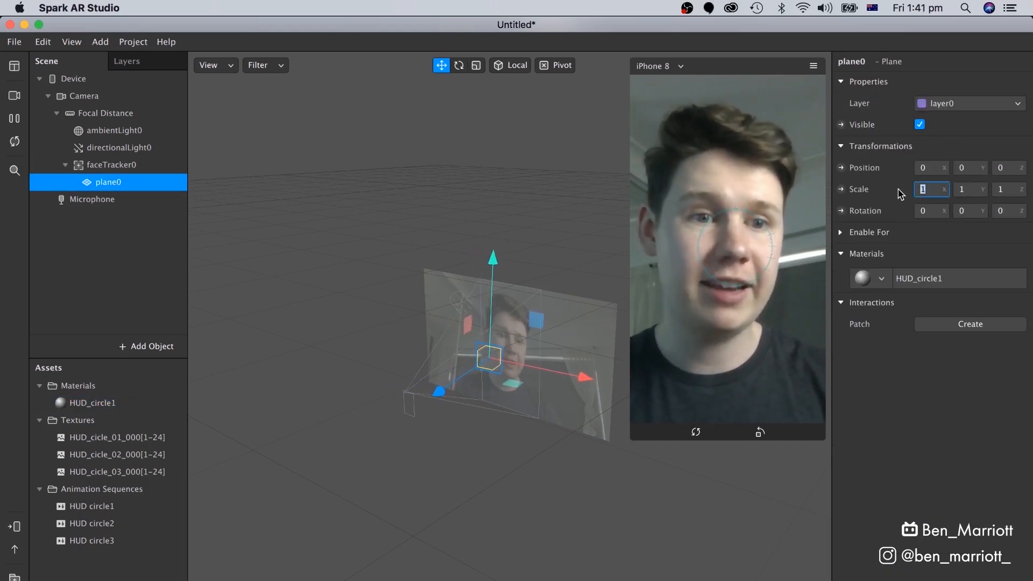
pyautogui.write('2.5')
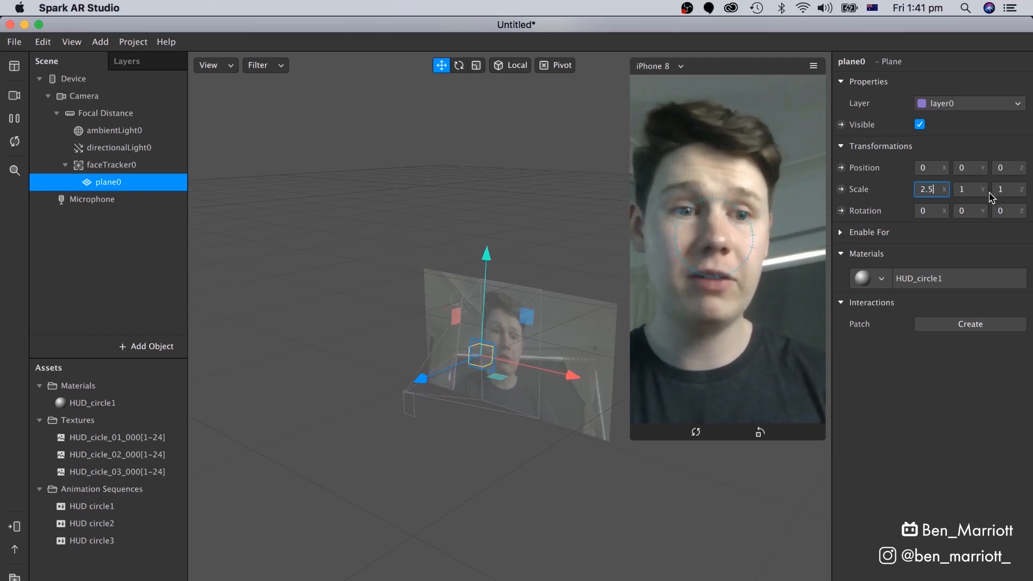
pyautogui.write('2.5')
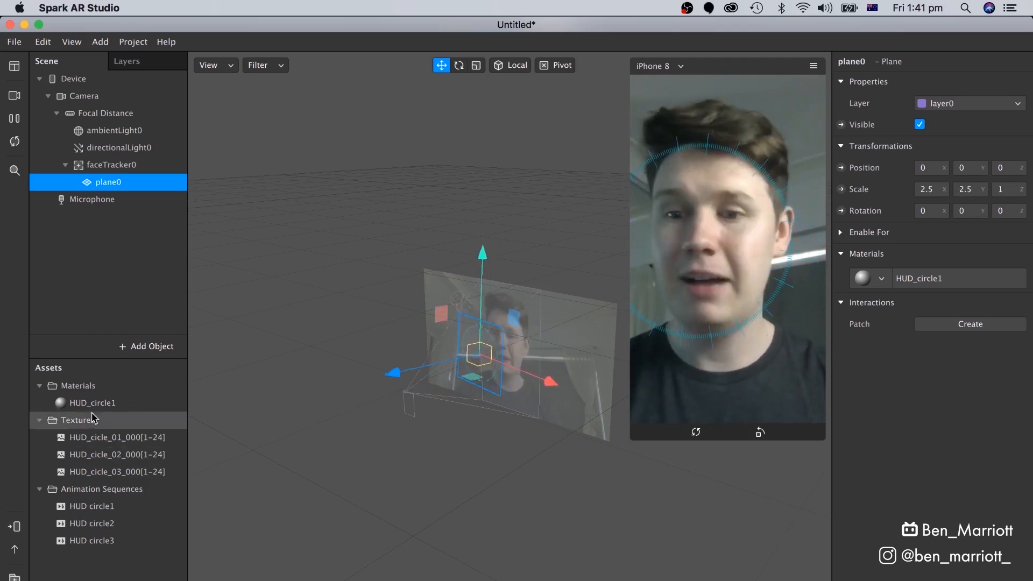
# Step: Duplicate the material into HUD_circle2 and HUD_circle3, then duplicate plane0 into plane1
pyautogui.click(93, 403)
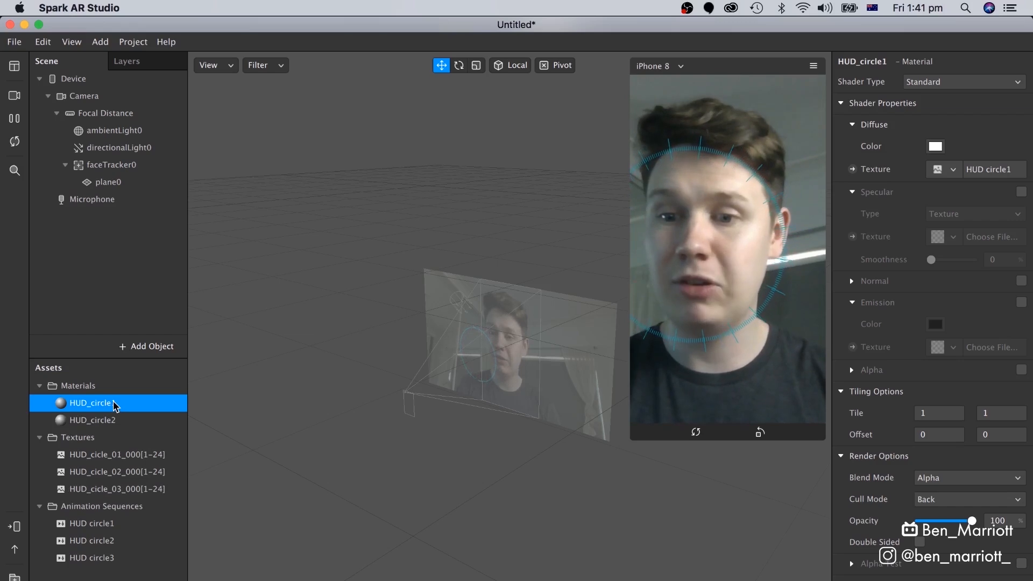
pyautogui.click(95, 420)
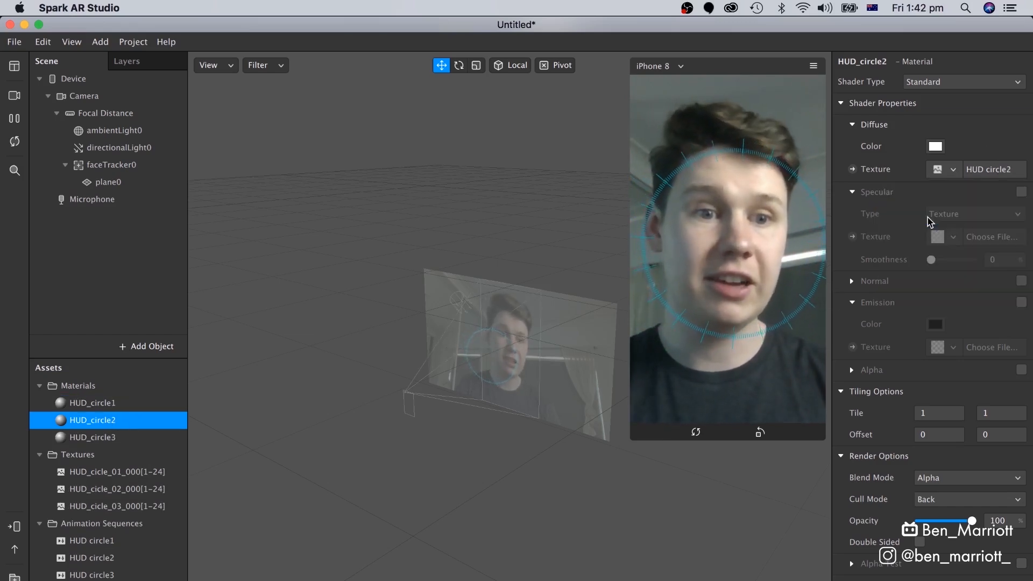
pyautogui.click(92, 437)
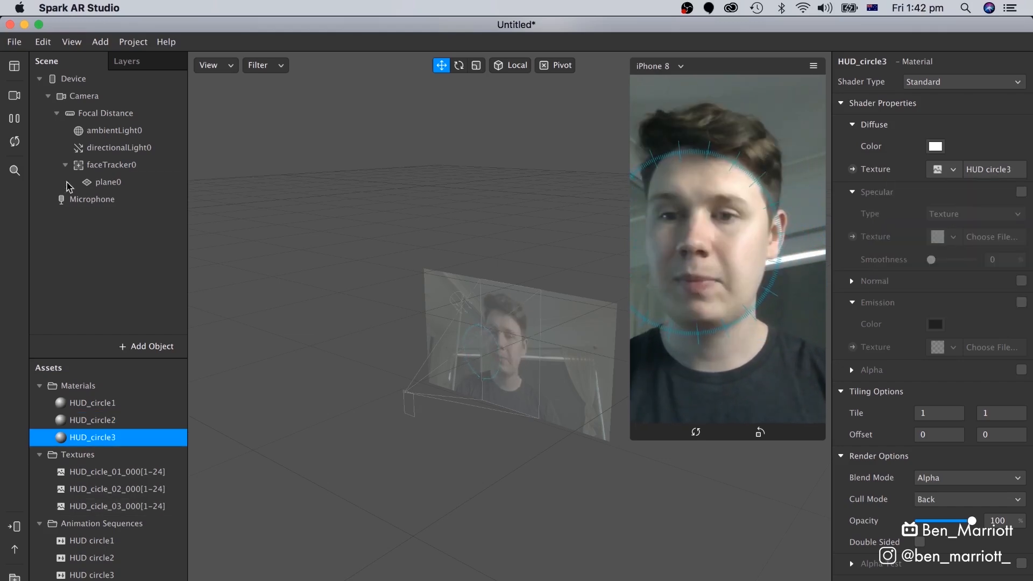
pyautogui.click(108, 182)
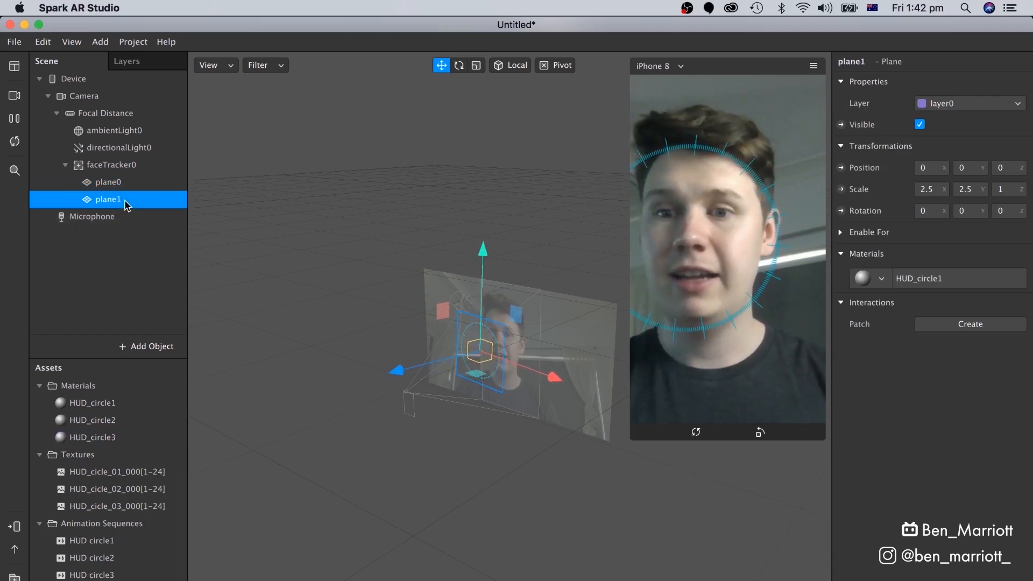
# Step: Assign HUD_circle2 to plane1 and move it along Z, repeating for plane2 with HUD_circle3
pyautogui.click(882, 278)
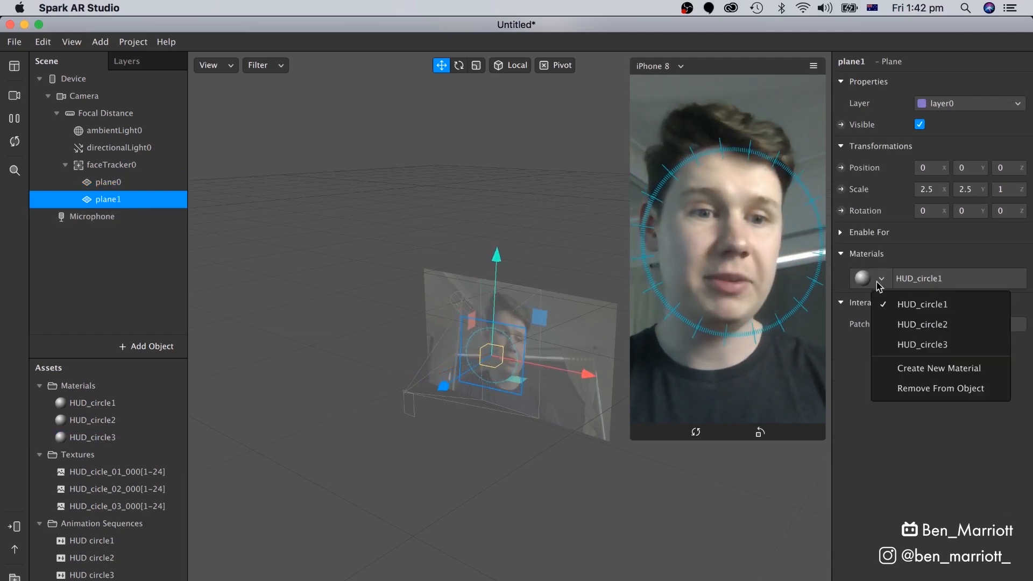
pyautogui.click(922, 324)
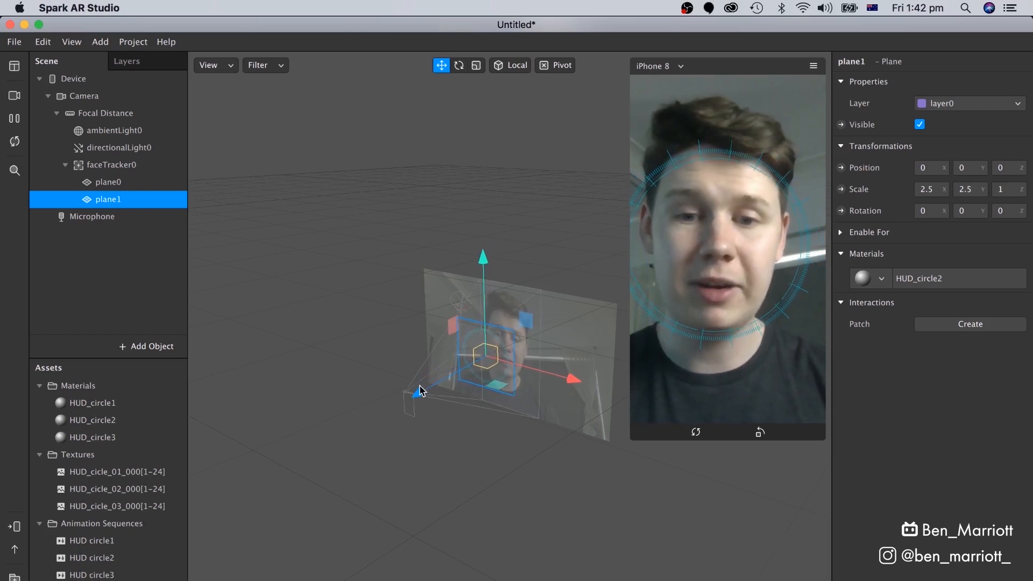
pyautogui.moveTo(422, 389); pyautogui.dragTo(417, 389)
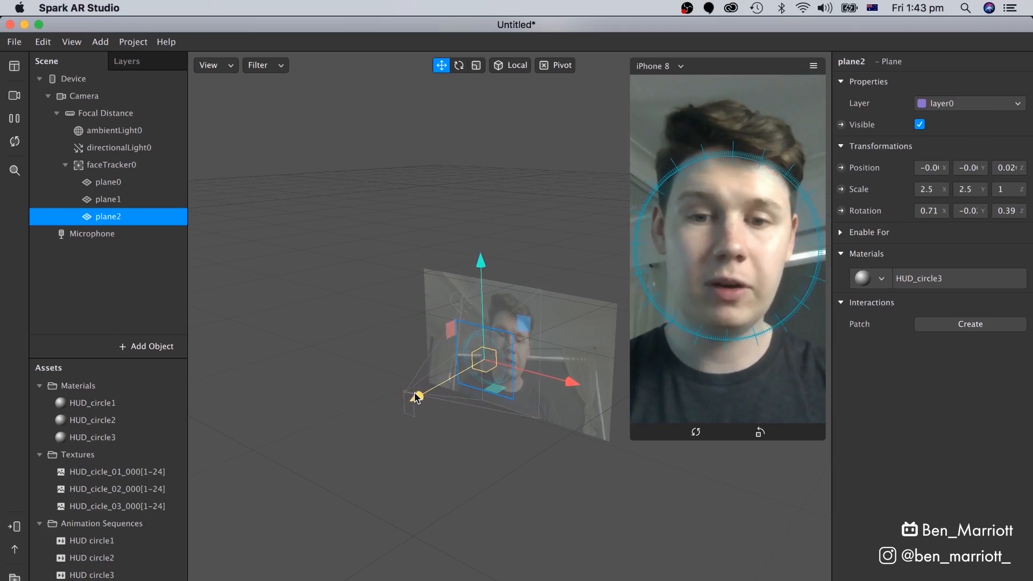
pyautogui.click(107, 234)
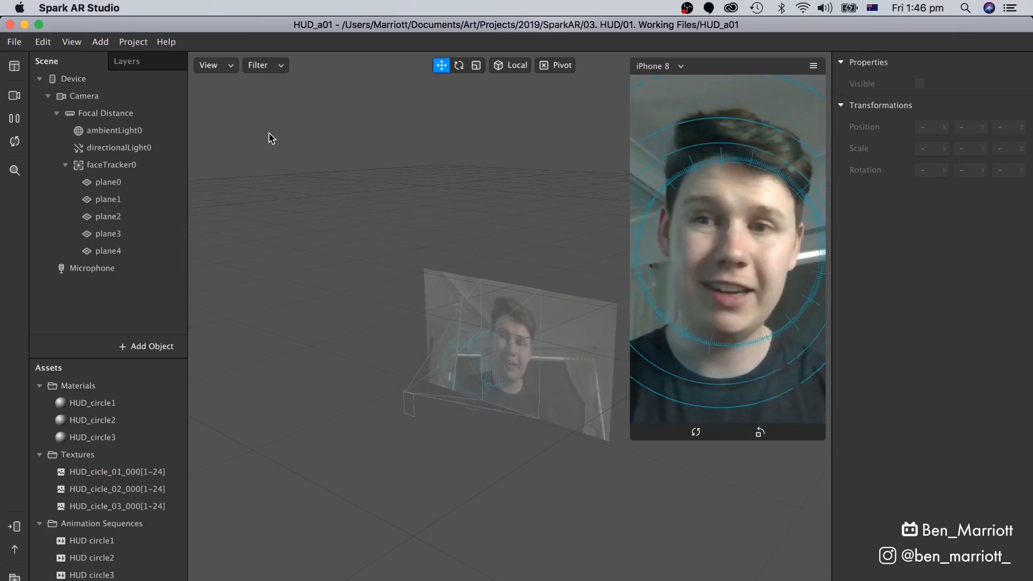
# Step: Export the HUD_a01 effect, reaching the Ready to Submit summary
pyautogui.click(13, 42)
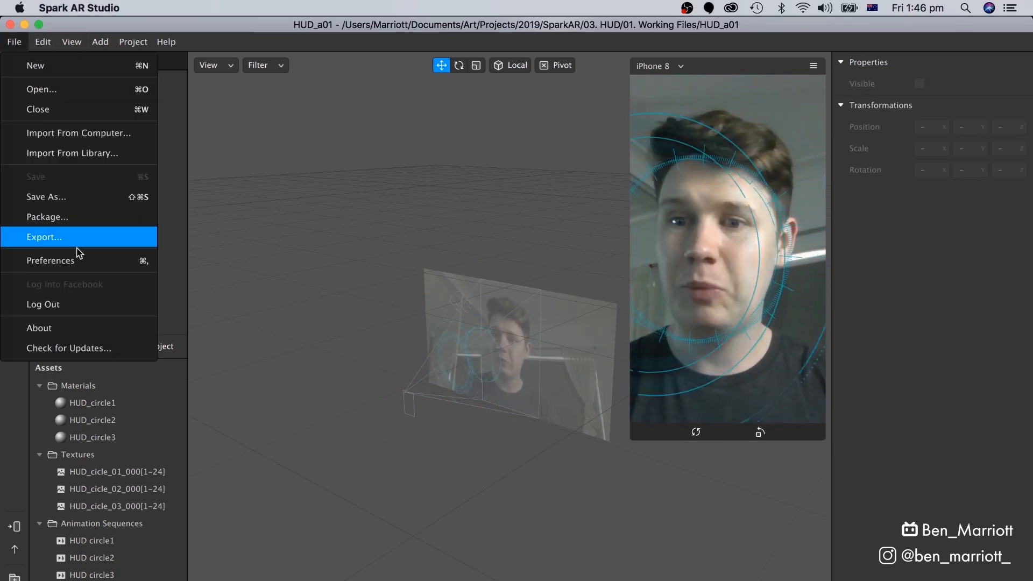
pyautogui.click(44, 237)
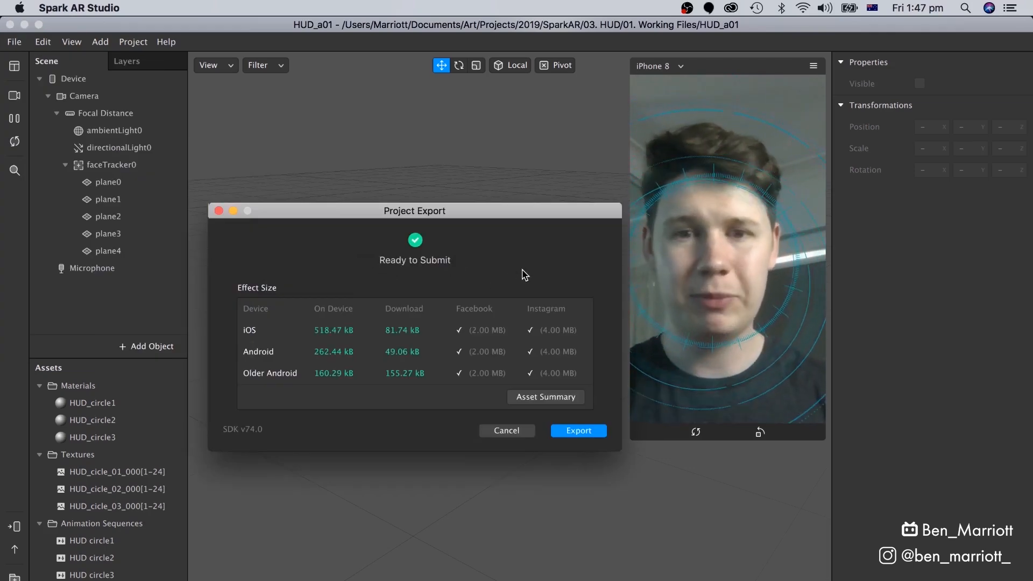